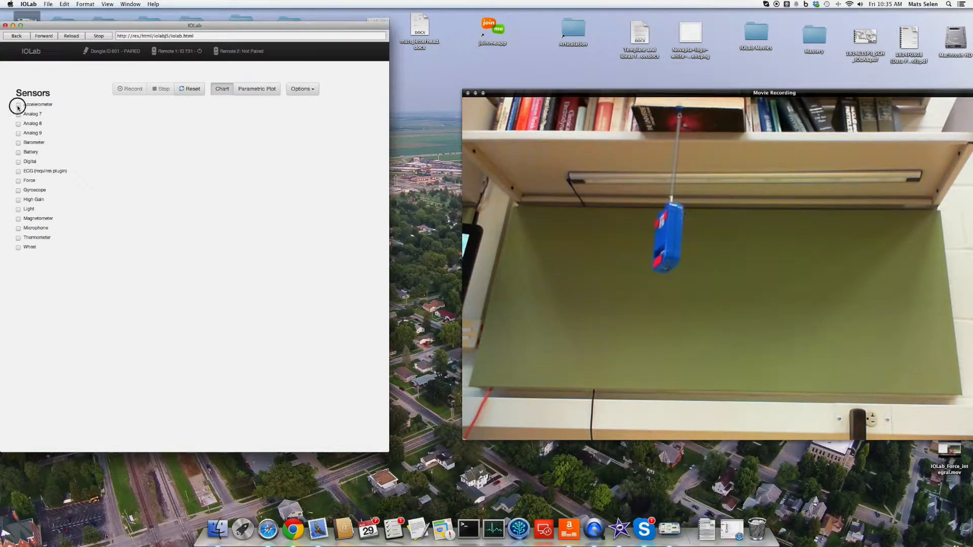
Enable the Accelerometer and Force sensors so both empty charts appear.
click(19, 105)
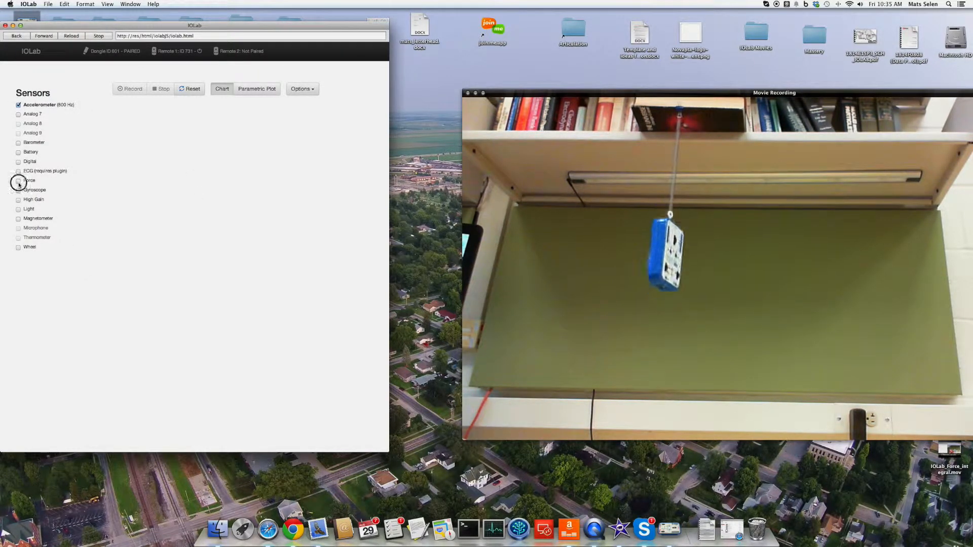
click(19, 180)
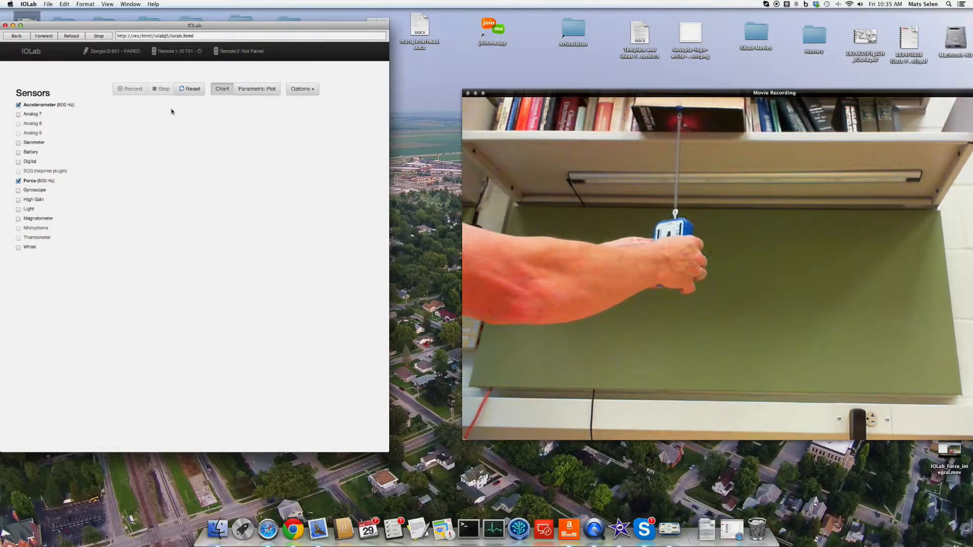
click(222, 89)
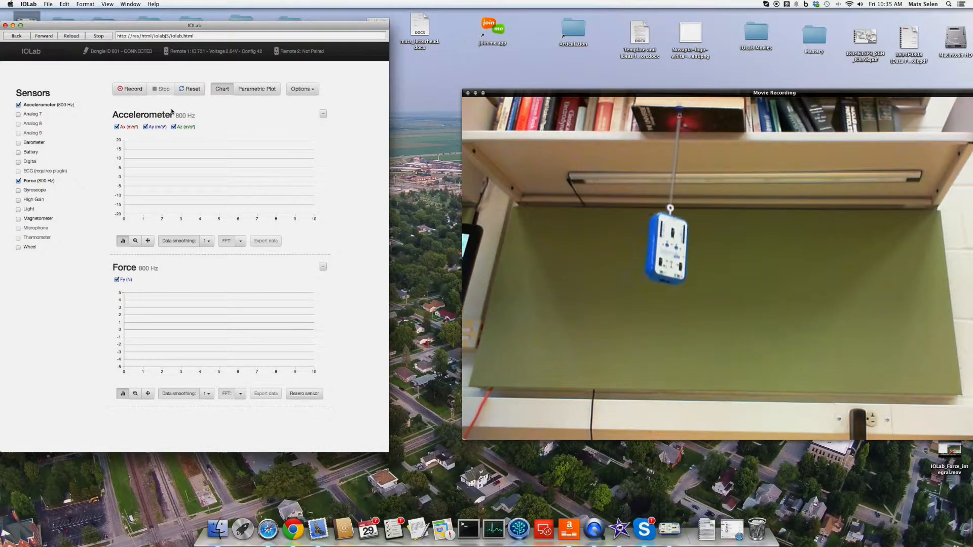
Record the spring oscillation, capturing sinusoidal acceleration and force traces.
click(130, 89)
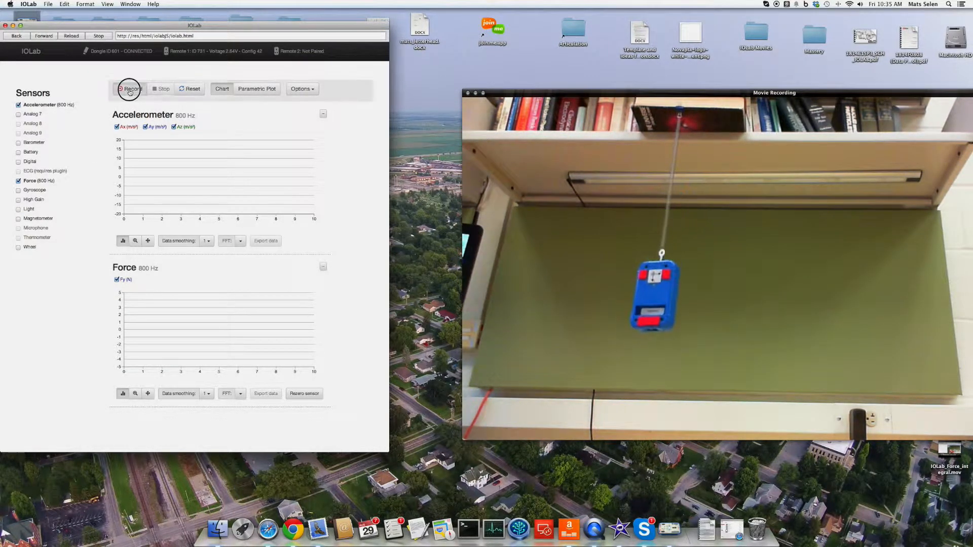
click(130, 89)
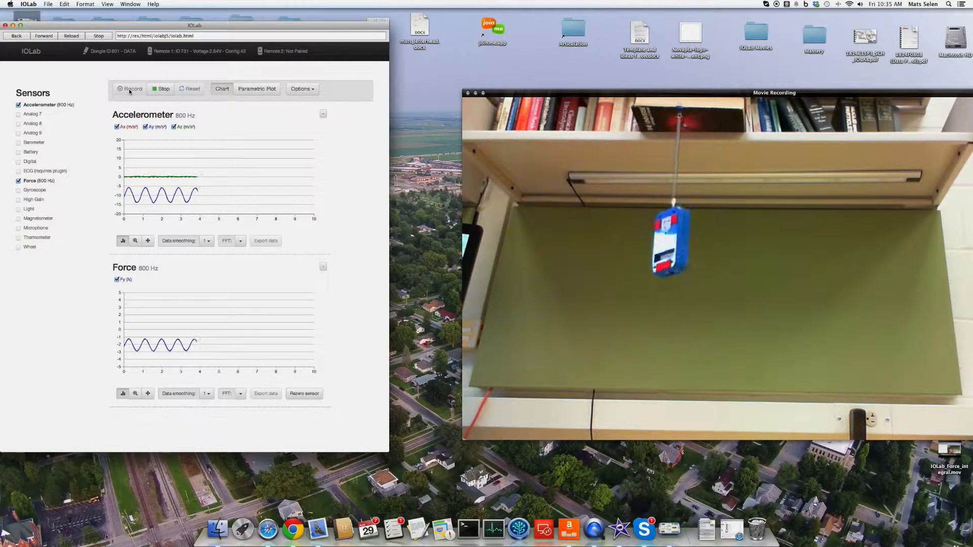
click(131, 88)
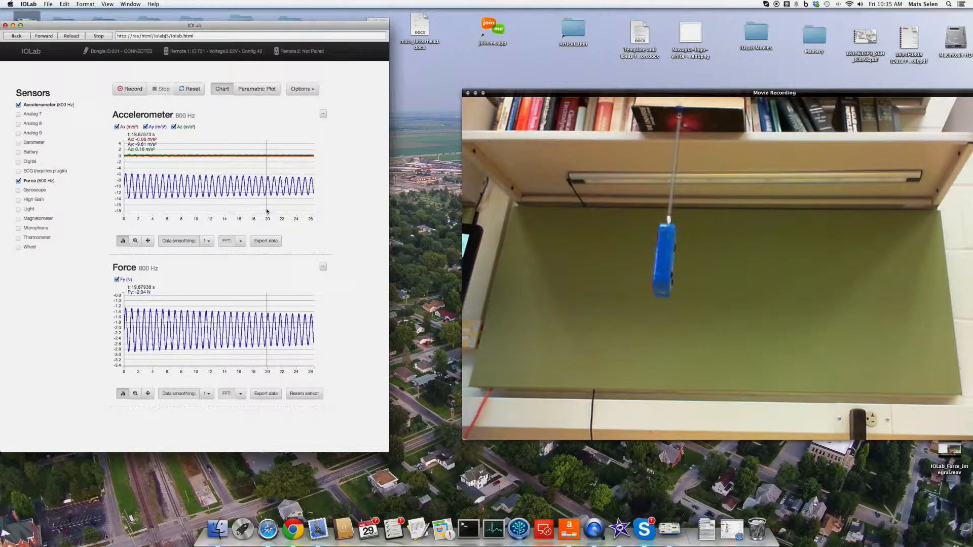
Keep only the Ay trace and switch to the accelerometer-versus-force parametric plot.
click(118, 126)
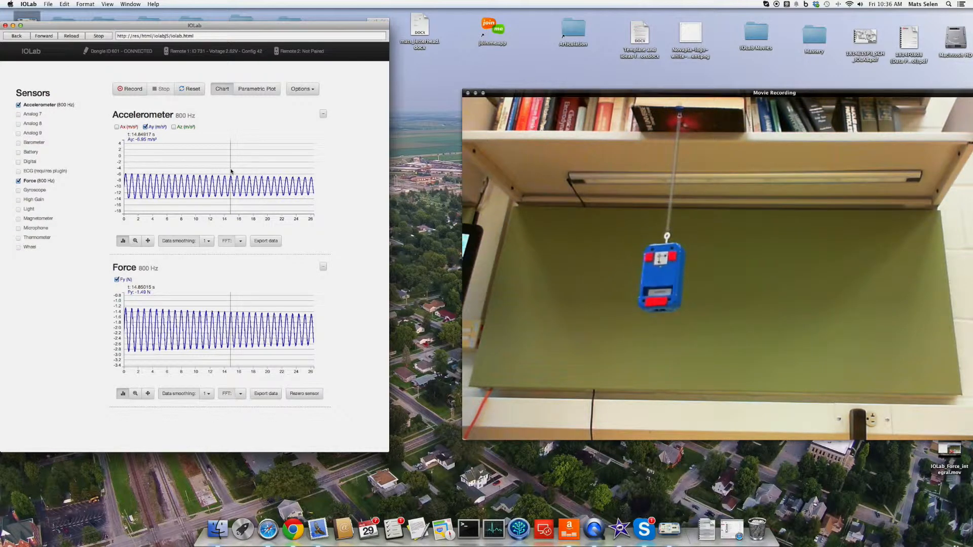
click(256, 89)
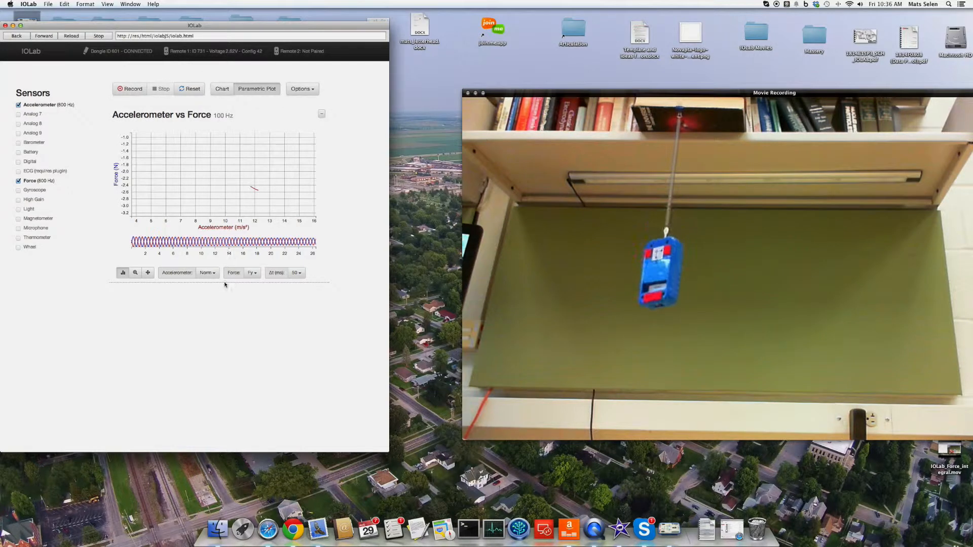
Set the parametric plot's acceleration axis to Ay, keeping force as Fy.
click(207, 272)
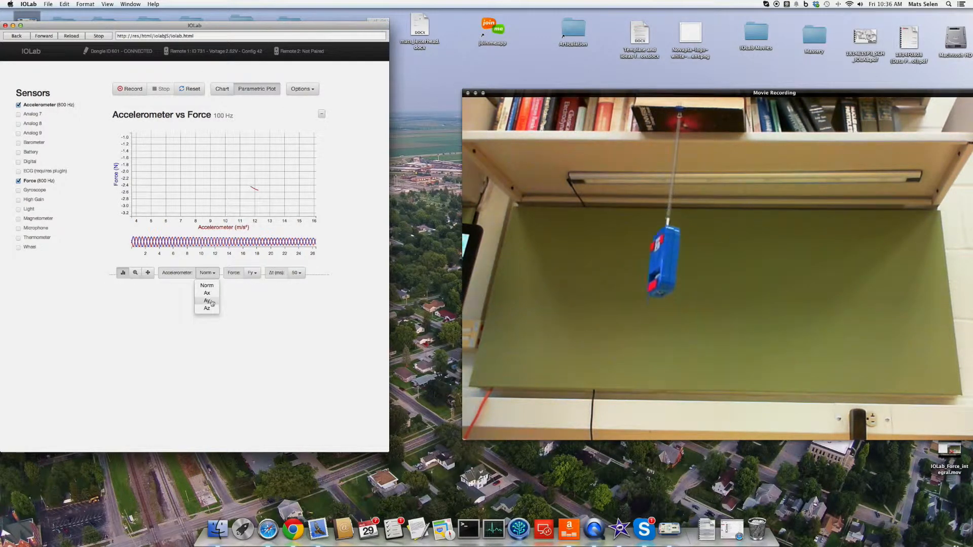
click(206, 300)
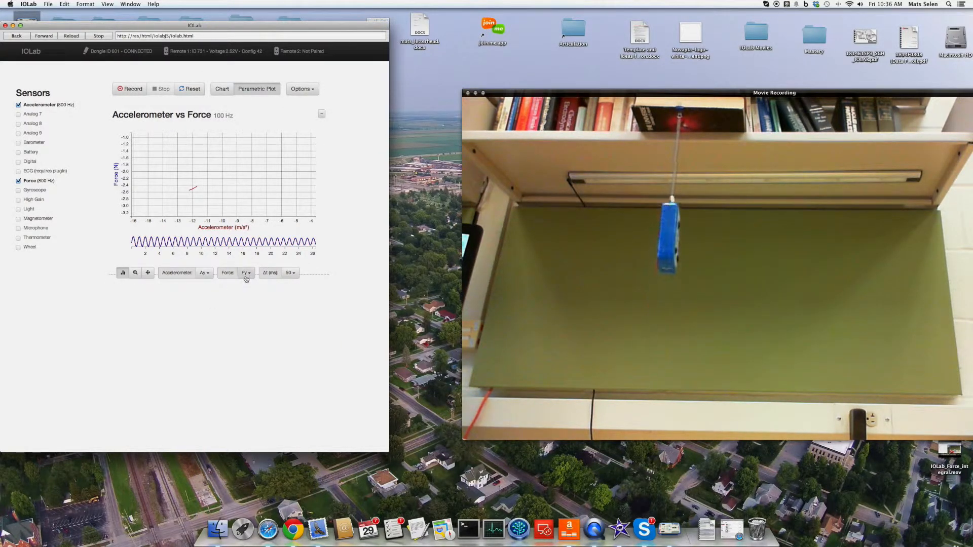